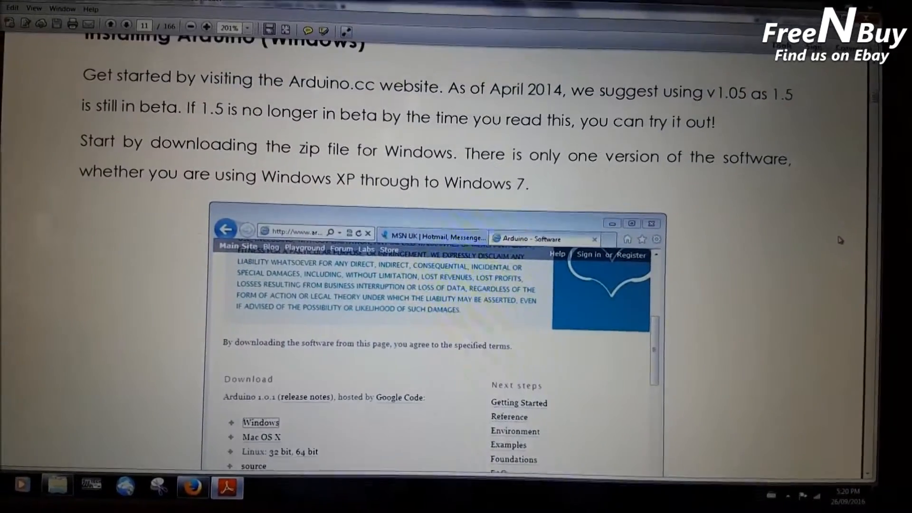
# - Scroll the tutorial from page 11 to page 12's Device Manager screenshot
pyautogui.scroll(-3)
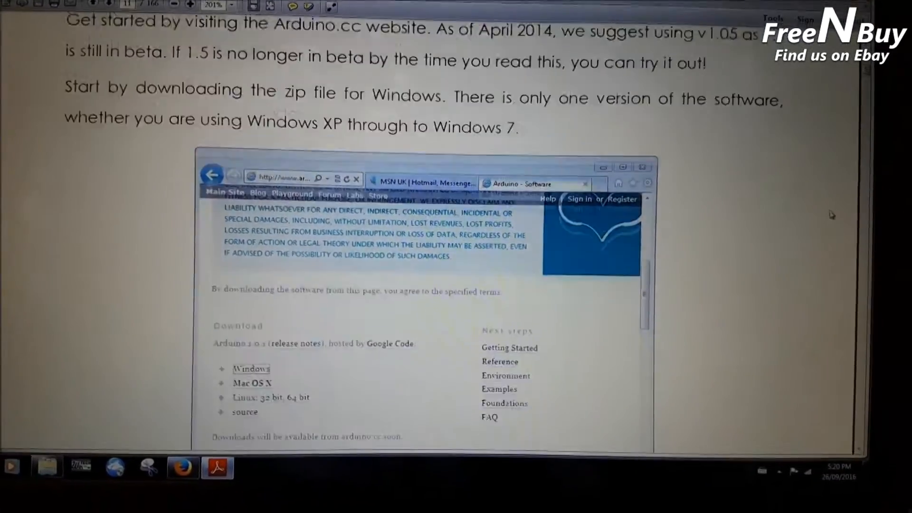
pyautogui.rightClick(351, 38)
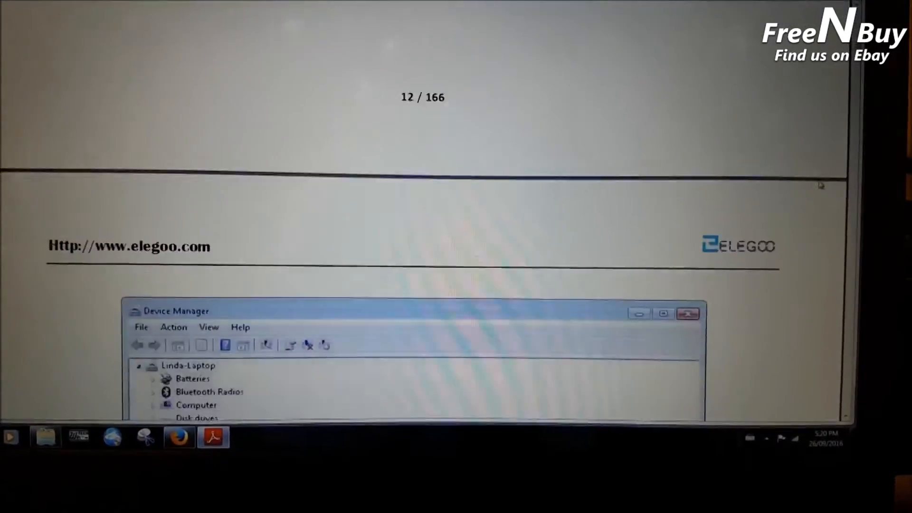
pyautogui.rightClick(203, 358)
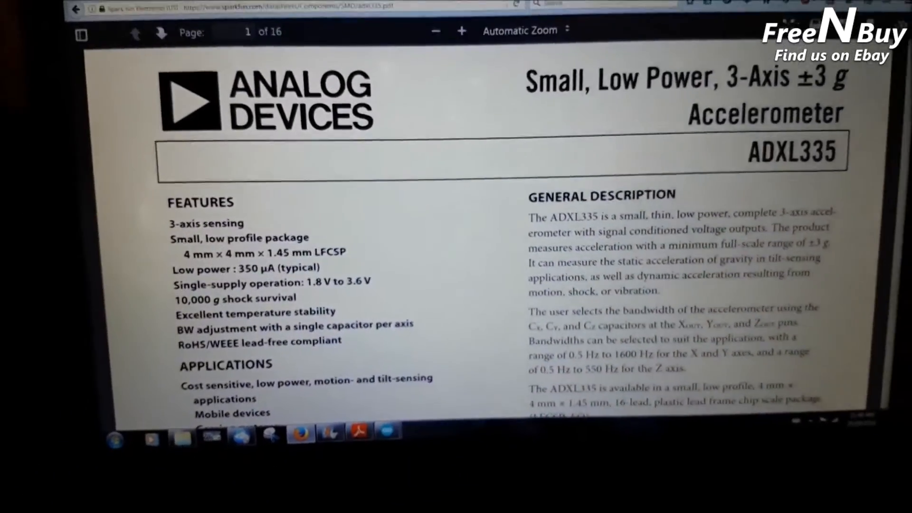
# - Scroll the ADXL335 datasheet down to page 3's specifications table
pyautogui.scroll(-3)
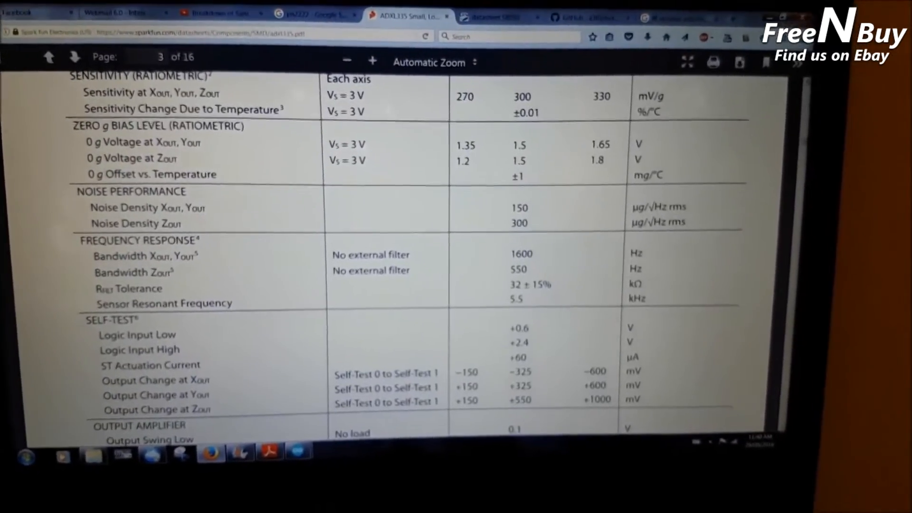
pyautogui.scroll(-3)
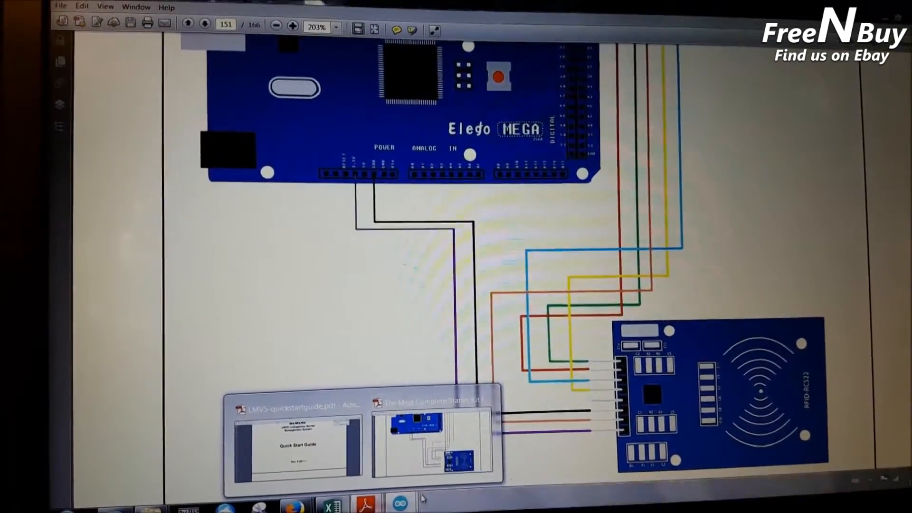
# - Switch to the Arduino IDE showing the RFID sketch and COM32 serial monitor
pyautogui.click(411, 503)
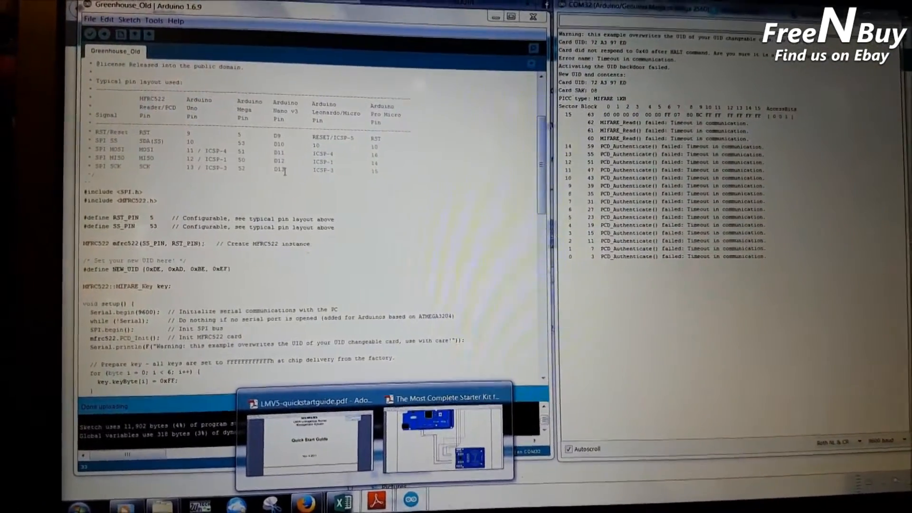